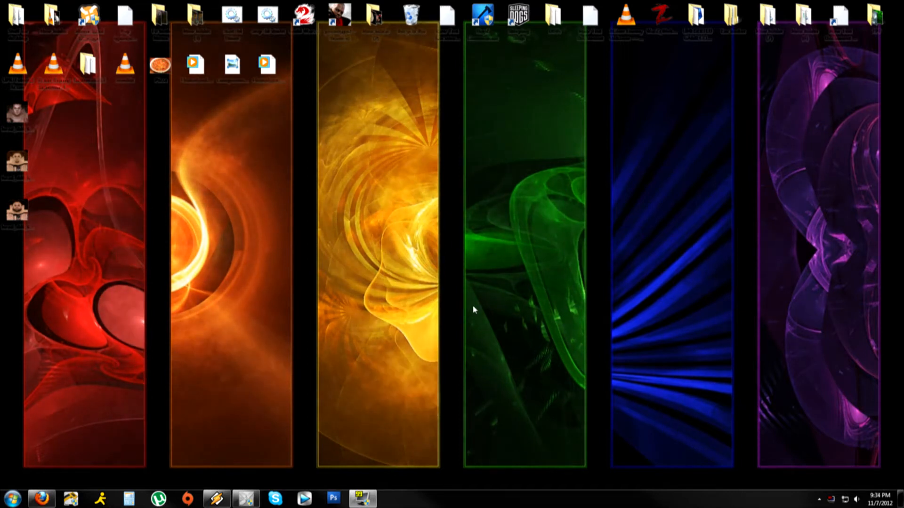
# - In Firefox, search Yahoo for 'resource hacker' and open the Resource Hacker home page
pyautogui.click(40, 498)
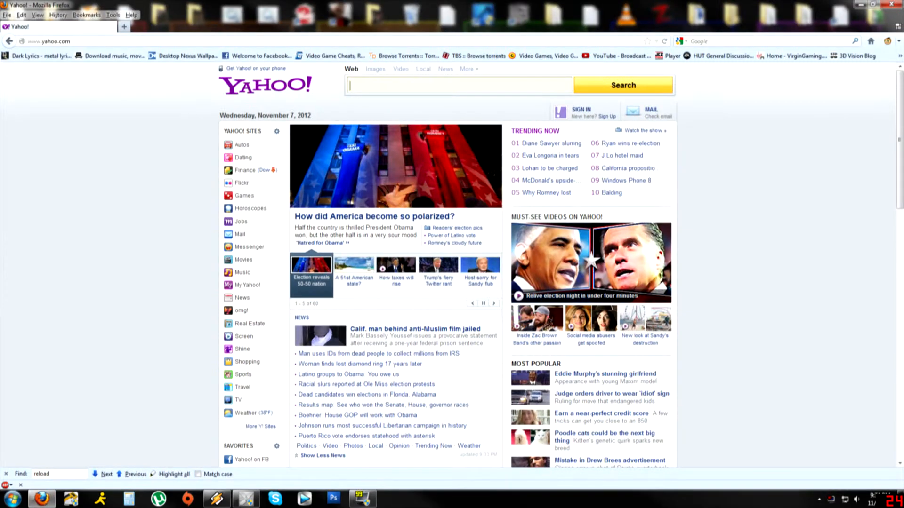
pyautogui.write('recousehacker')
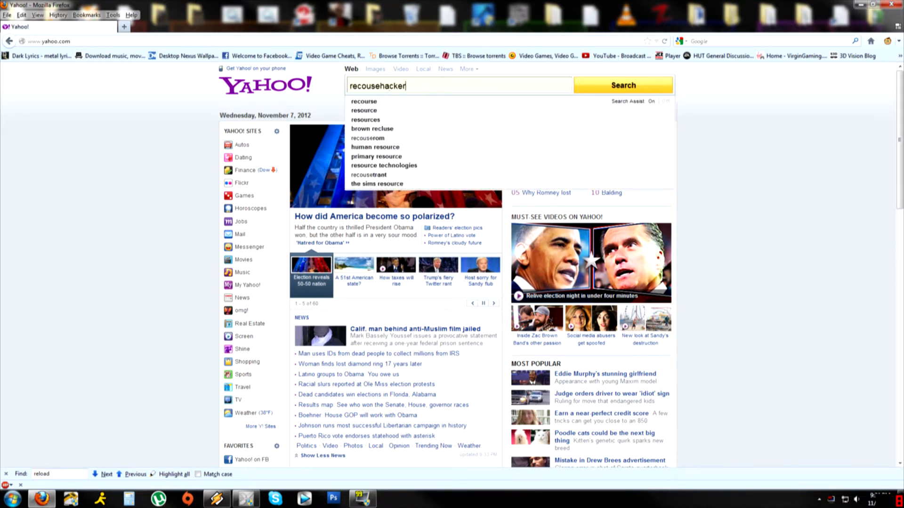
pyautogui.click(624, 85)
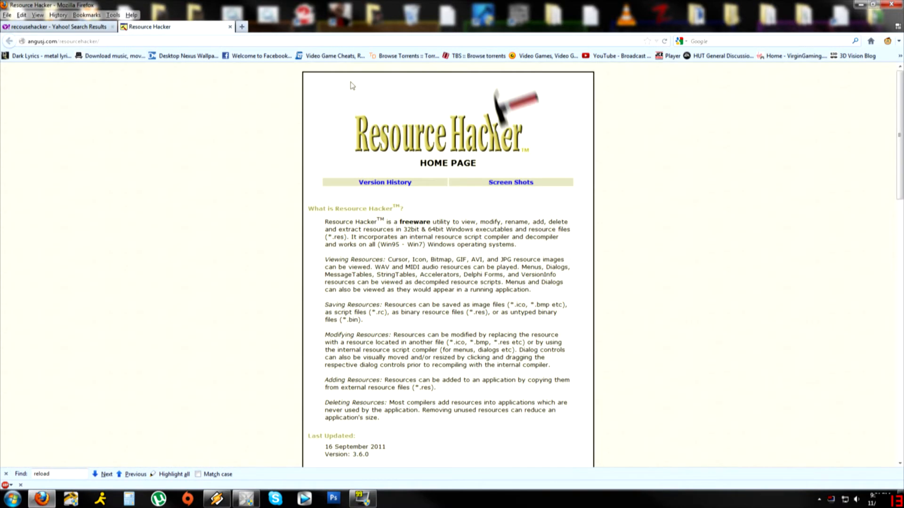
# - Download the Resource Hacker version 3.6.0 setup file
pyautogui.scroll(-3)
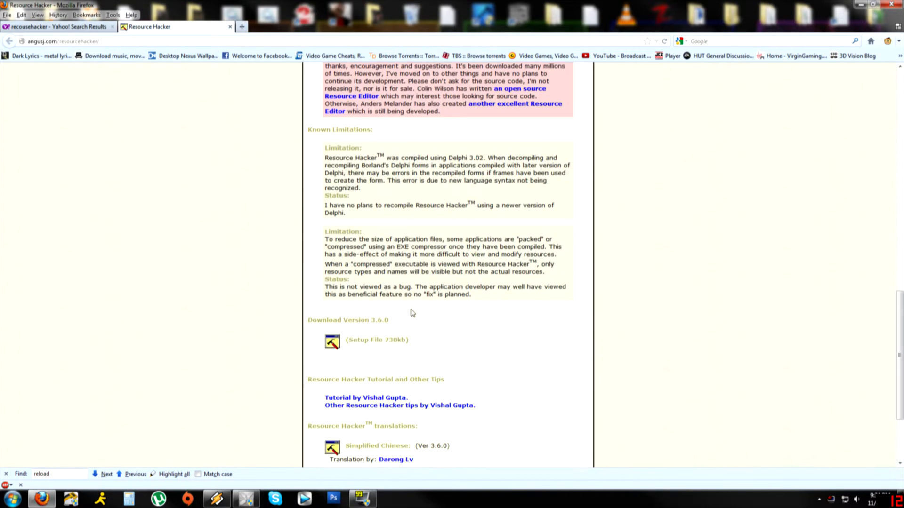
pyautogui.moveTo(455, 326)
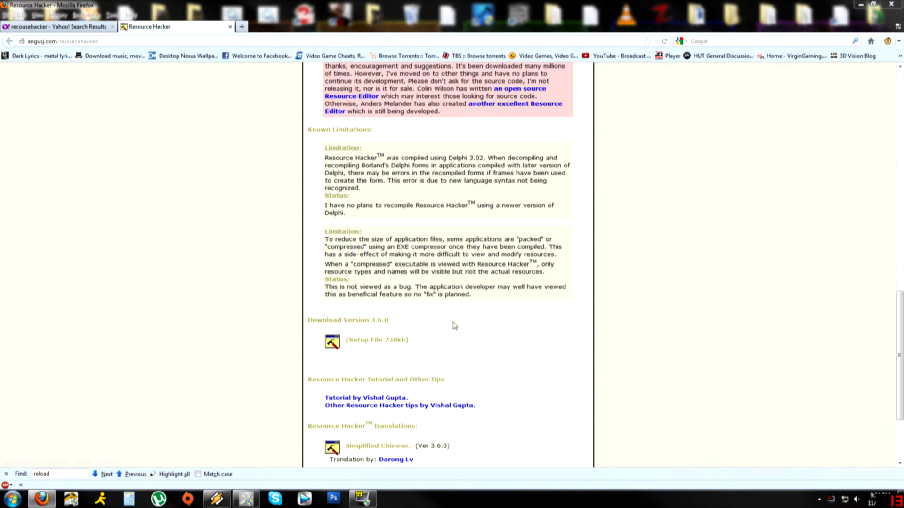
pyautogui.click(332, 341)
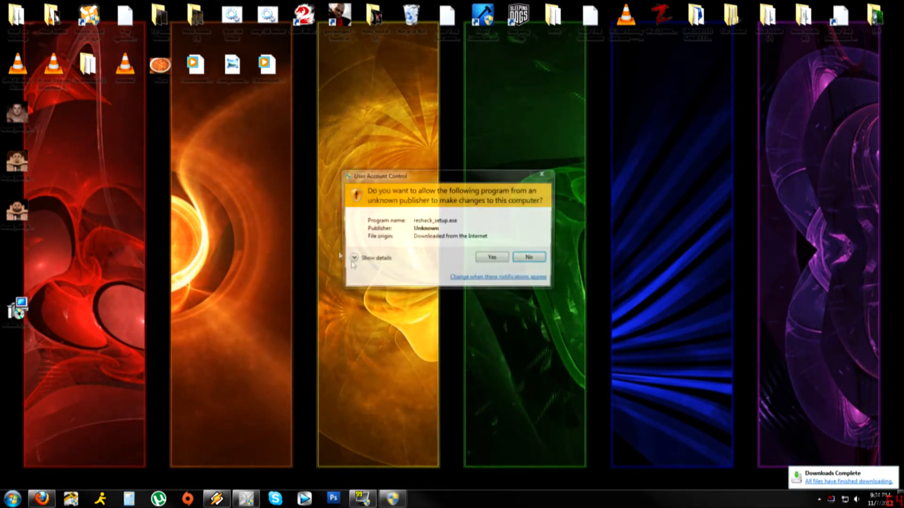
# - Allow the installer to run, keep the default install folder and finish setup
pyautogui.click(490, 256)
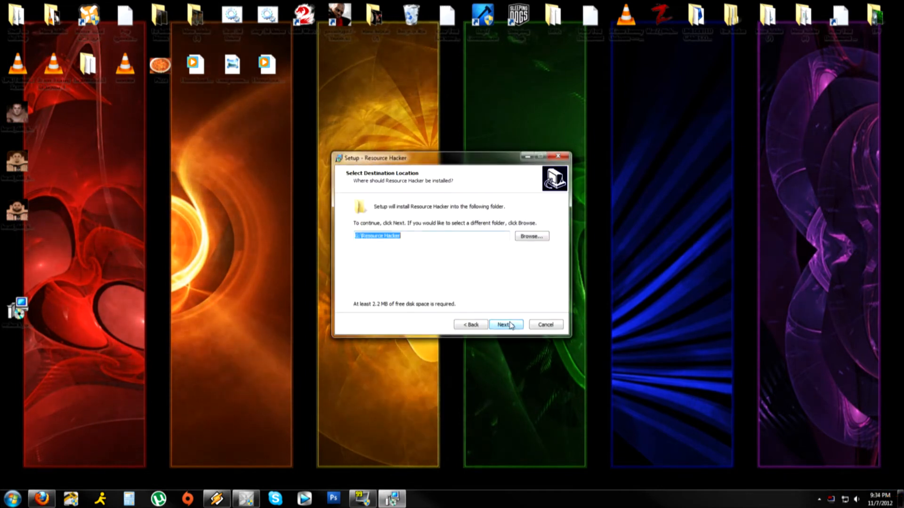
pyautogui.click(504, 325)
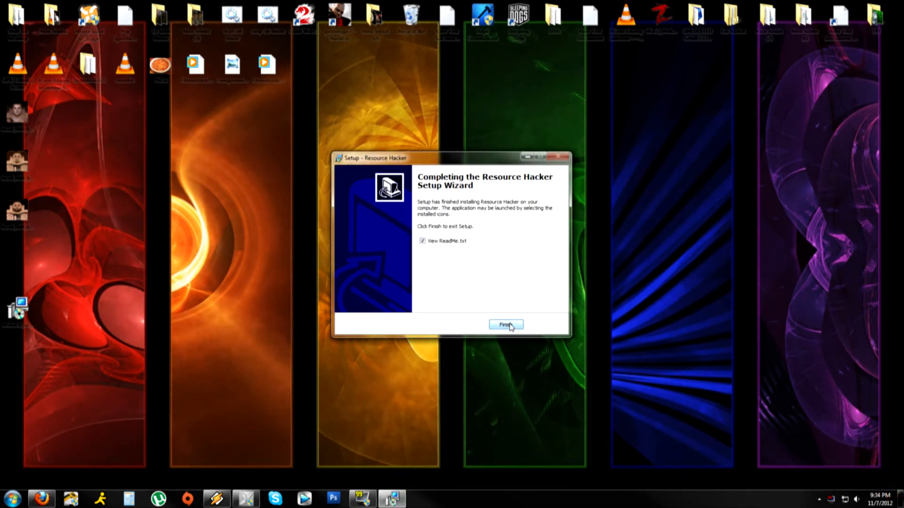
pyautogui.click(506, 325)
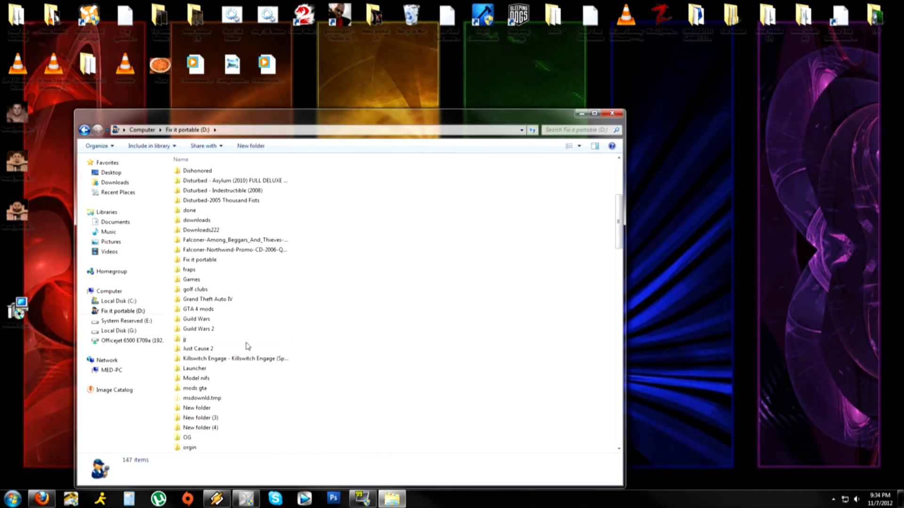
# - Browse to the XCom-Enemy-Unknown Binaries\Win32 folder and open XComGame in Resource Hacker
pyautogui.doubleClick(191, 282)
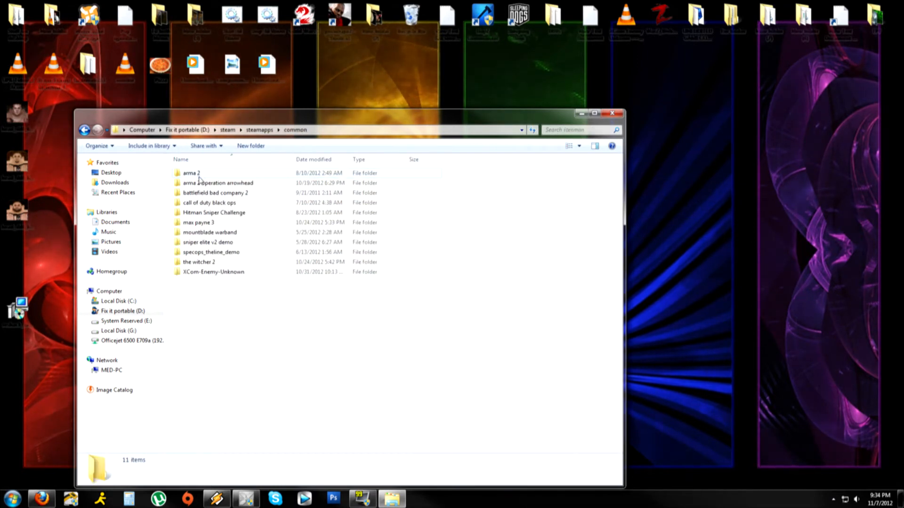
pyautogui.doubleClick(212, 271)
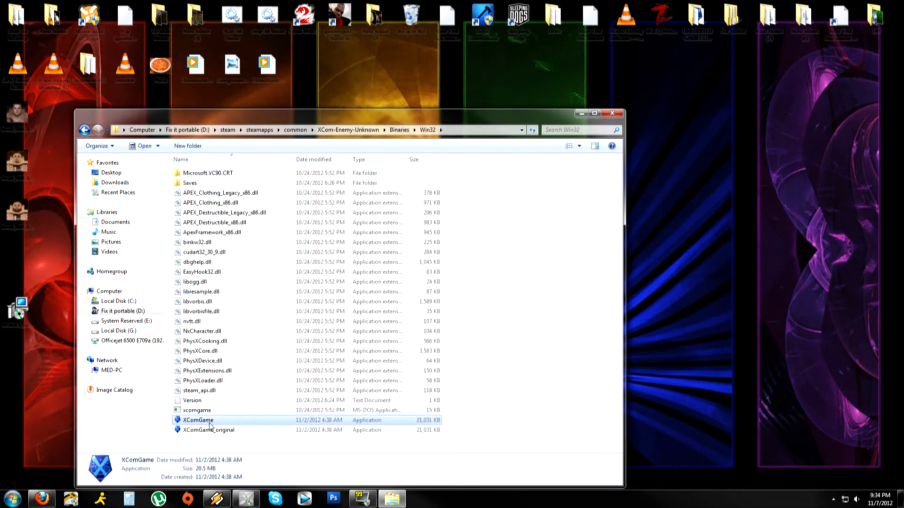
pyautogui.rightClick(198, 420)
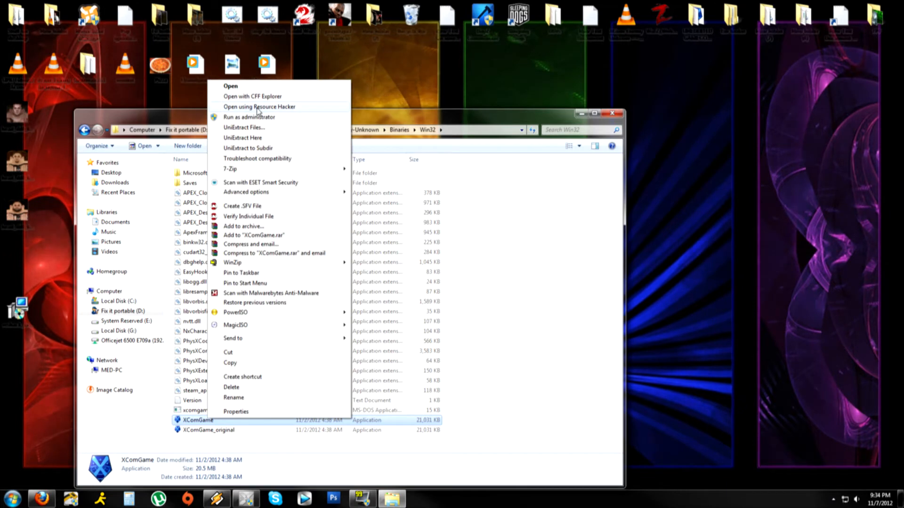
pyautogui.click(259, 107)
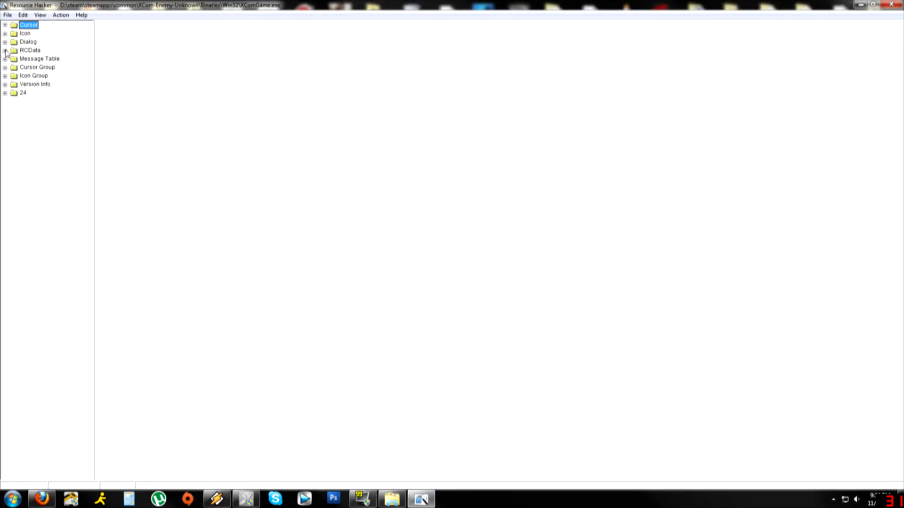
# - Expand RCData and resource 1010 to reach the XGTacticalGameCore script
pyautogui.click(5, 50)
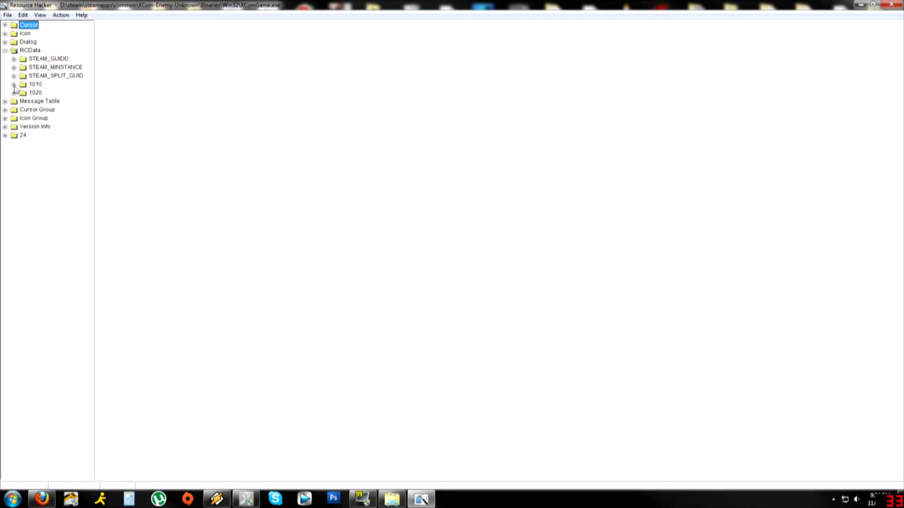
pyautogui.click(15, 84)
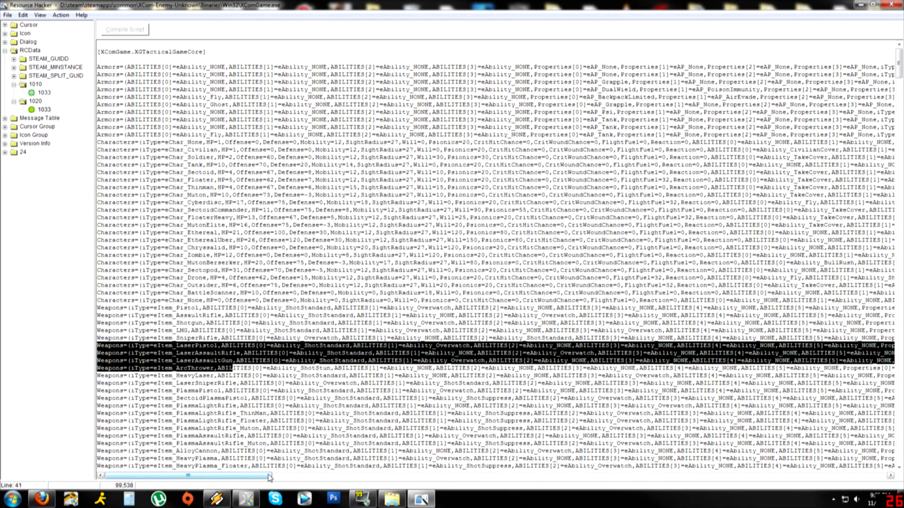
# - Replace the laser weapon's eWP_None property with eWP_UnlimitedAmmo
pyautogui.moveTo(268, 475); pyautogui.dragTo(378, 475)
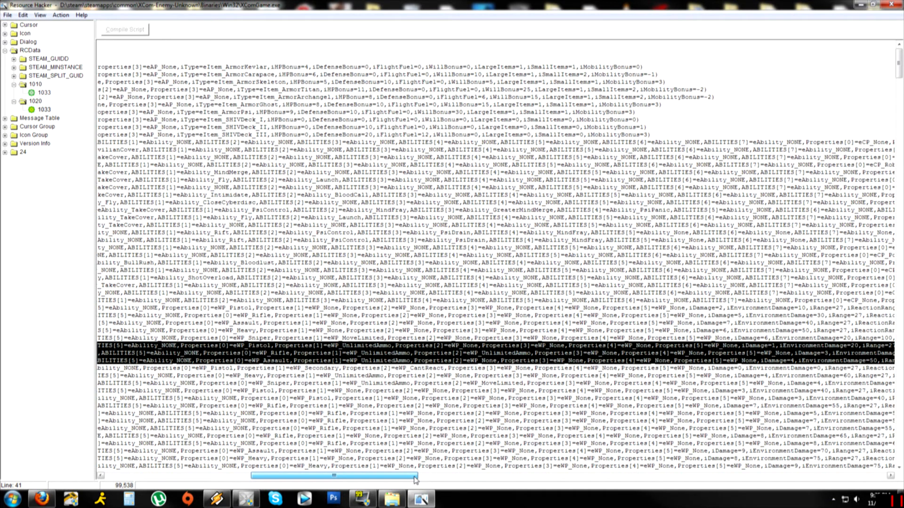
pyautogui.hscroll(-3)
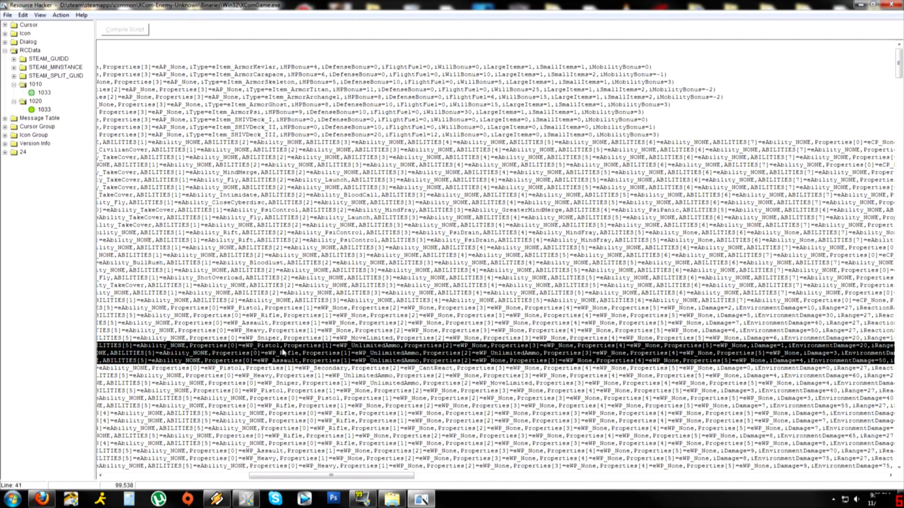
pyautogui.moveTo(305, 354)
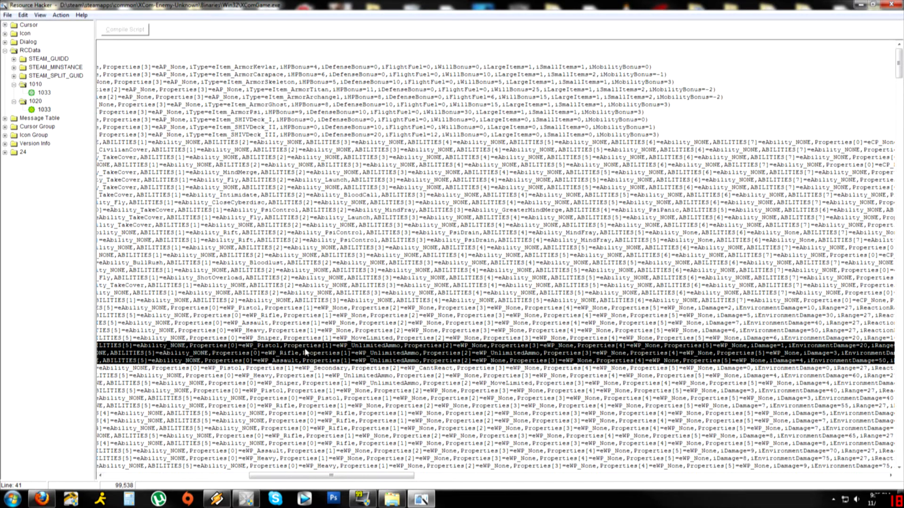
pyautogui.moveTo(344, 352)
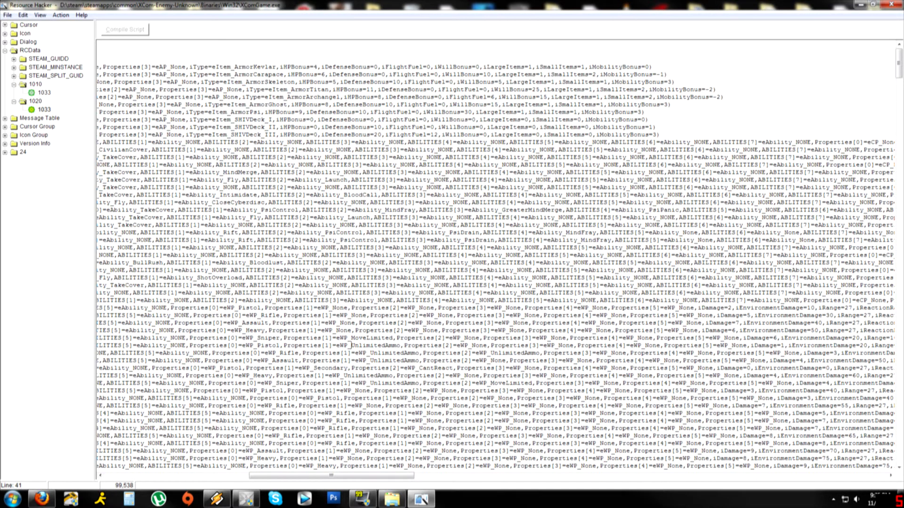
pyautogui.doubleClick(375, 345)
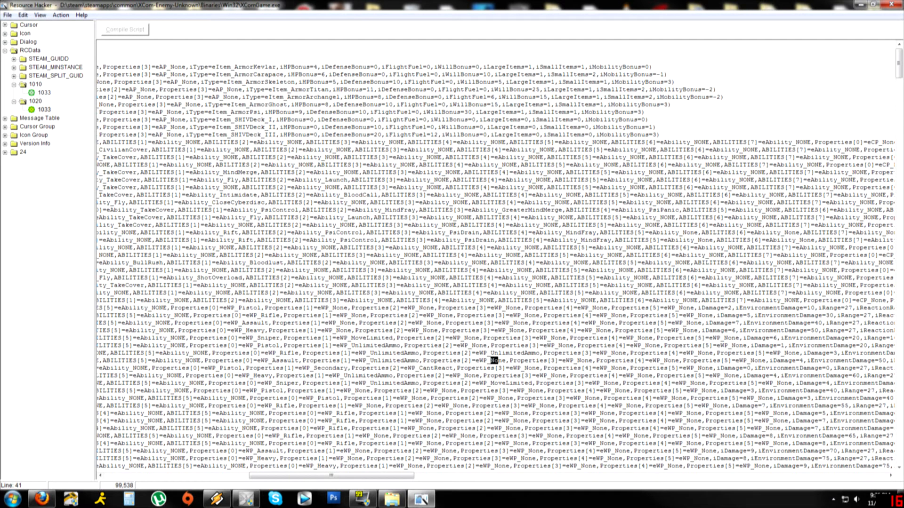
pyautogui.doubleClick(501, 360)
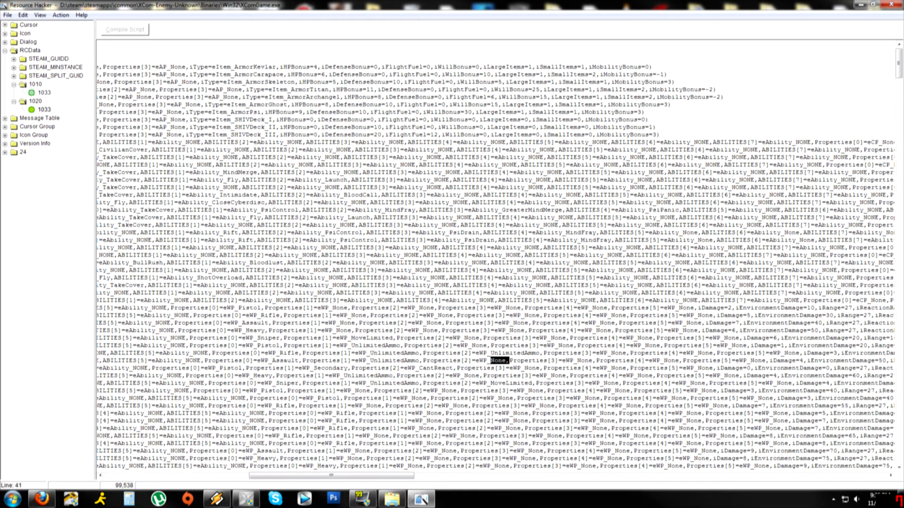
pyautogui.rightClick(497, 360)
pyautogui.write('UnlimitedAmm')
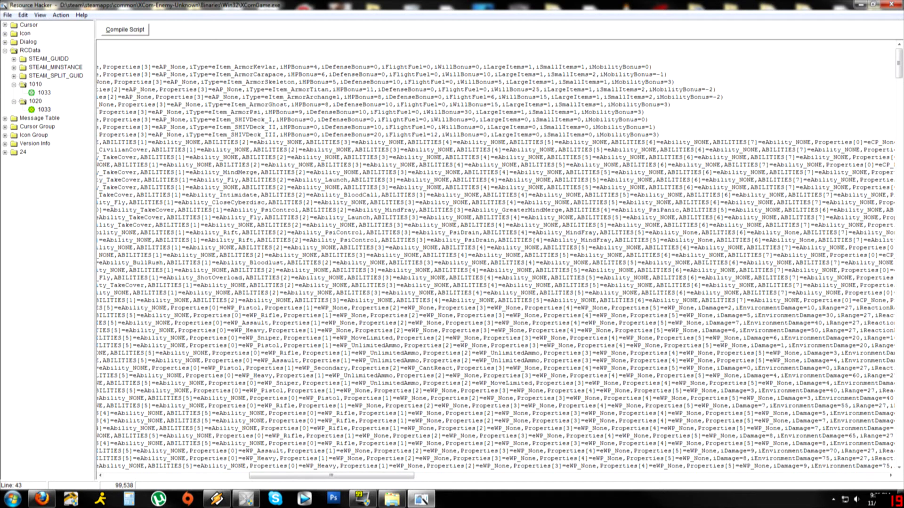
# - Compile the edited XGTacticalGameCore script and save the modified XComGame executable
pyautogui.click(539, 360)
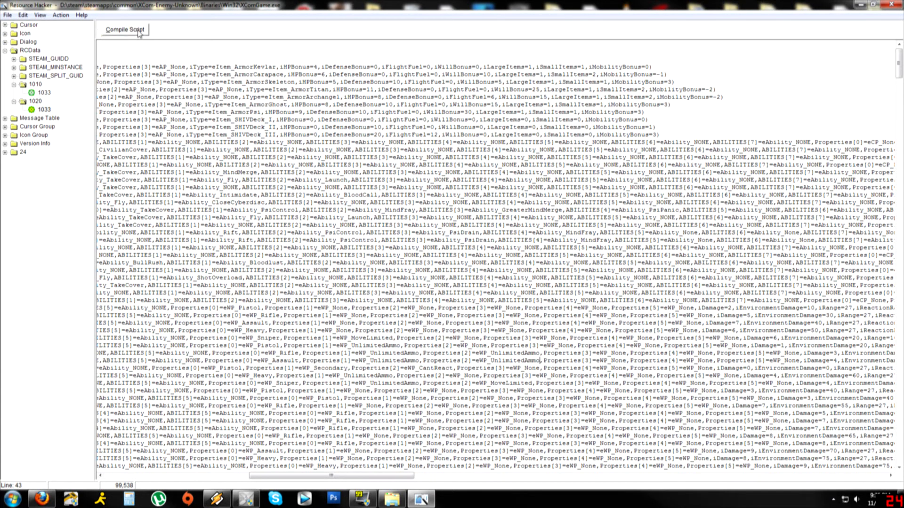
pyautogui.click(124, 30)
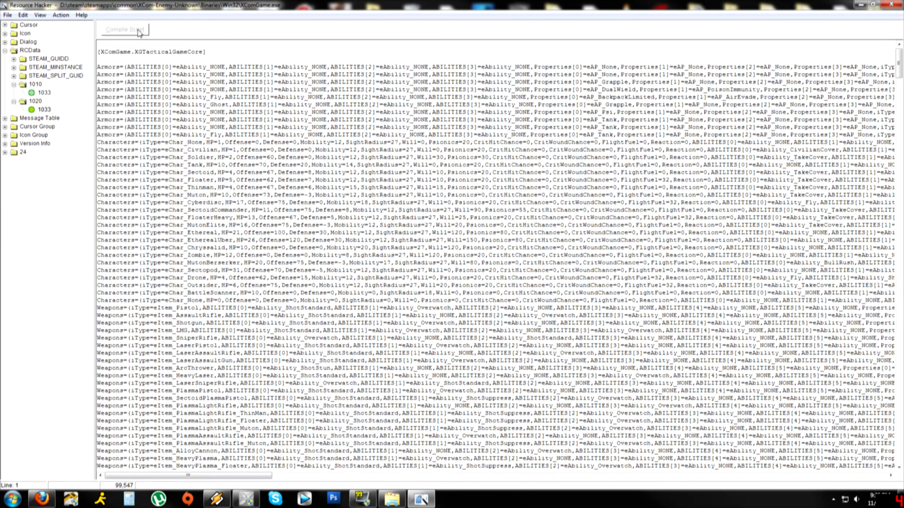
pyautogui.click(8, 15)
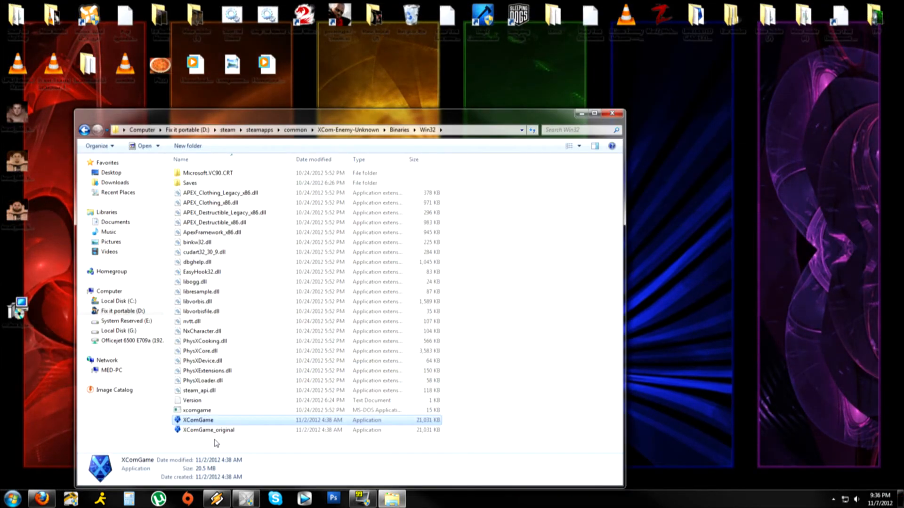
pyautogui.click(209, 430)
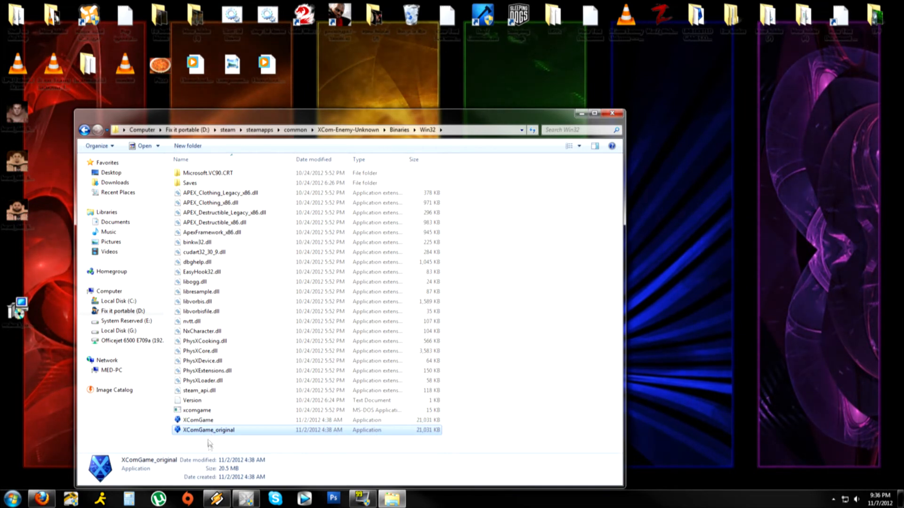
pyautogui.click(198, 419)
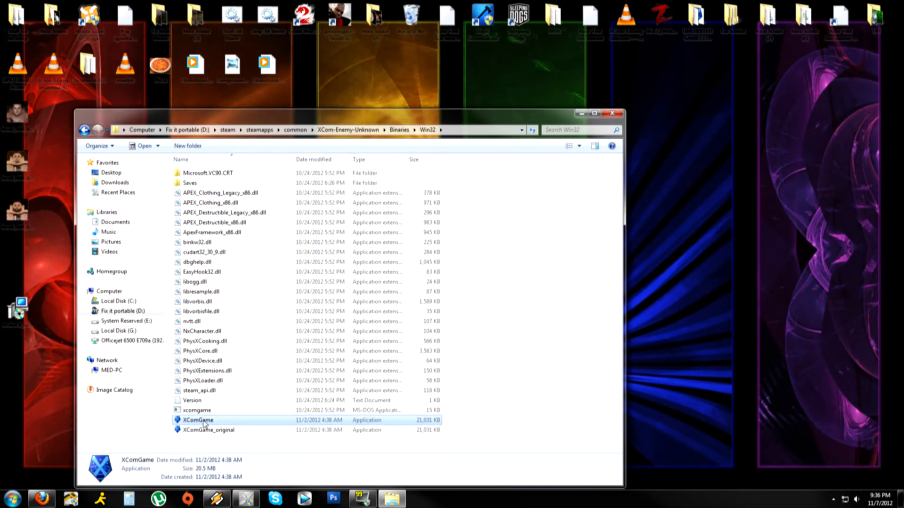
pyautogui.click(209, 430)
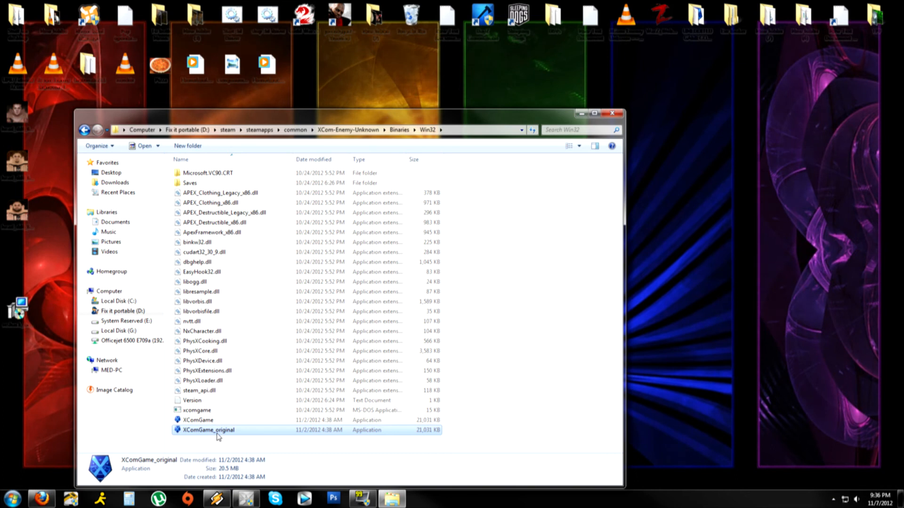
pyautogui.moveTo(218, 430)
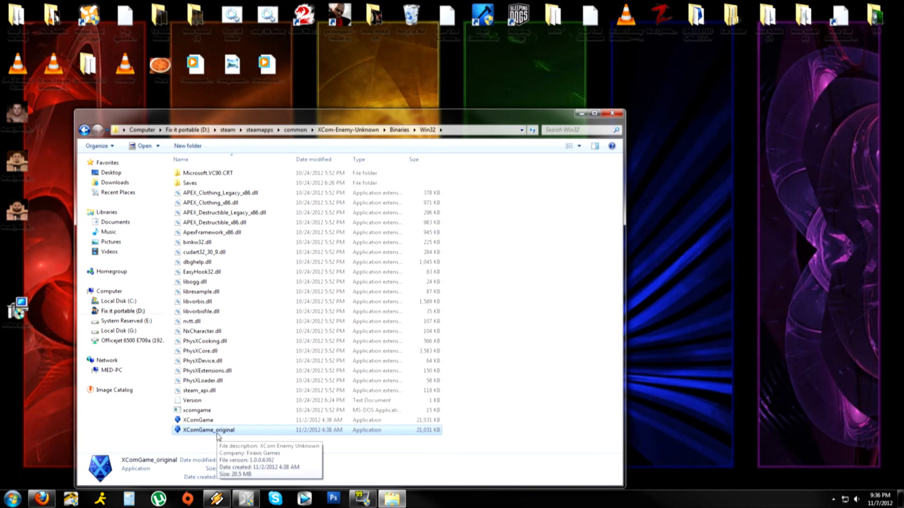